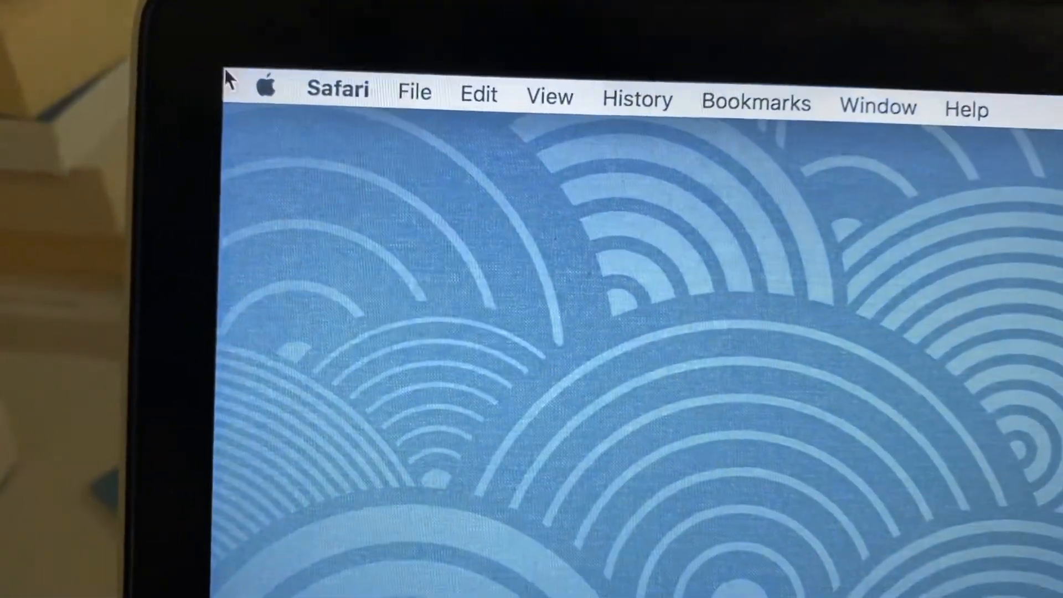
# Step: Choose System Preferences from the Apple menu to reach Users & Groups
pyautogui.click(272, 85)
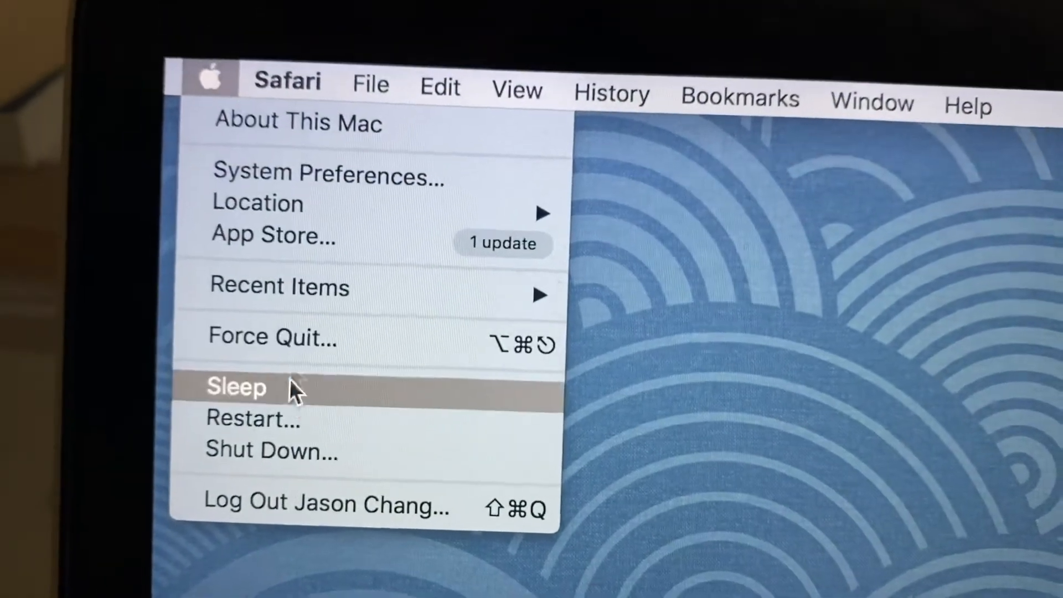
pyautogui.click(327, 176)
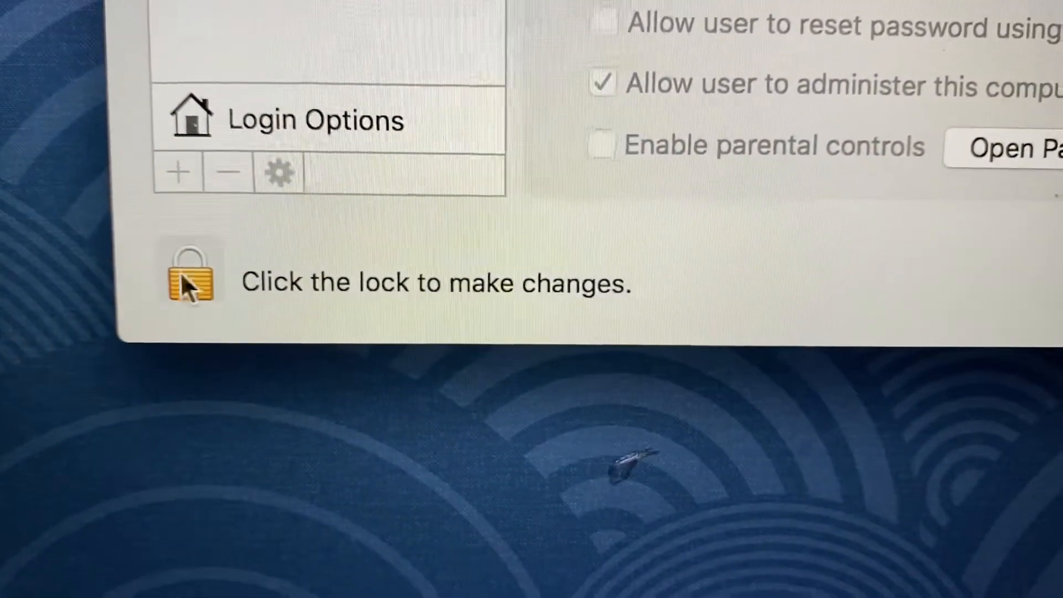
# Step: Click the Users & Groups padlock to begin admin authentication
pyautogui.click(190, 275)
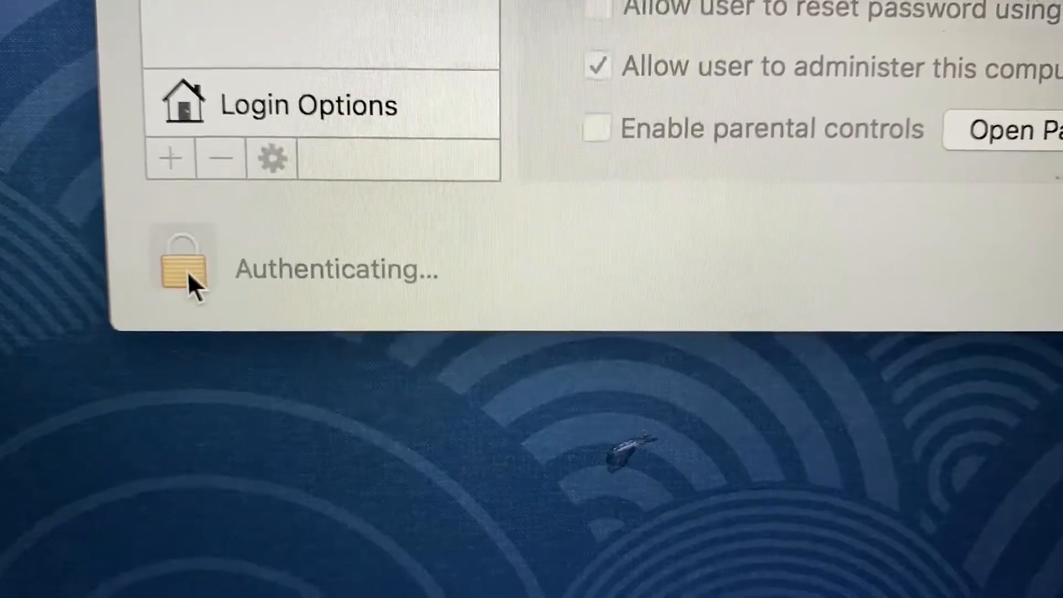